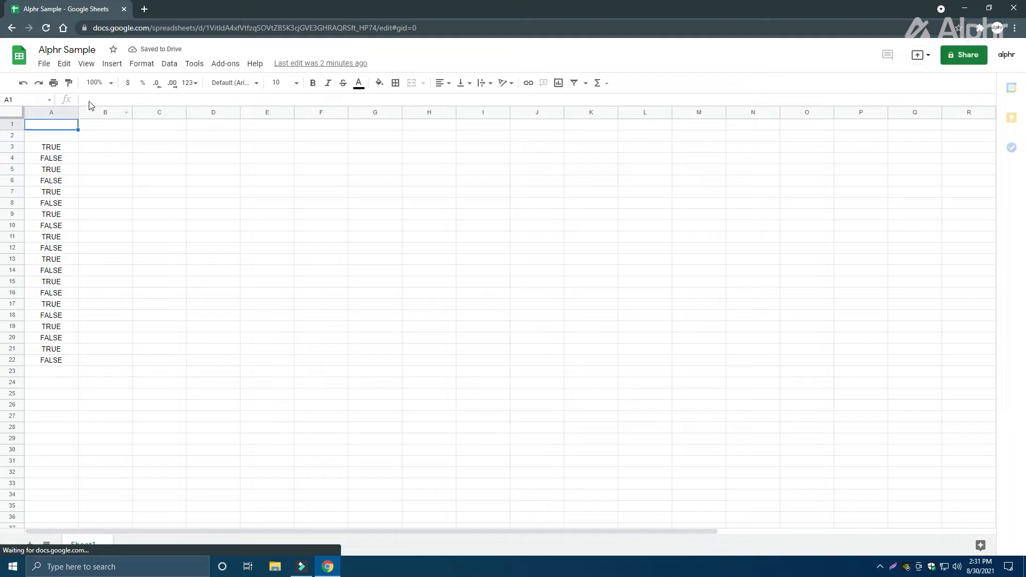
mouse_move(76, 344)
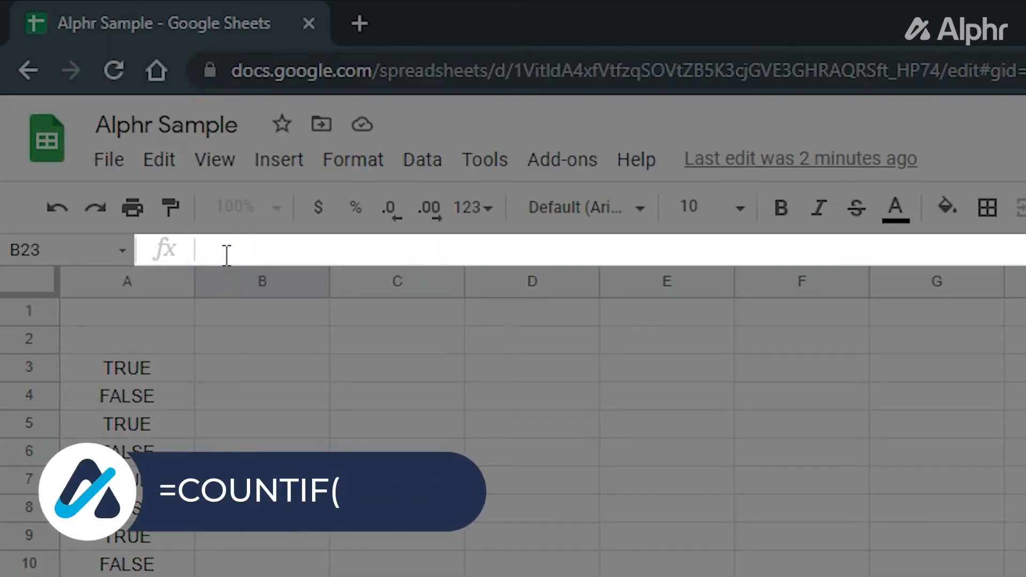
Step: Enter =COUNTIF(A2:A22,TRUE) in B23 to count the TRUE checkboxes, giving 10
type("=coun")
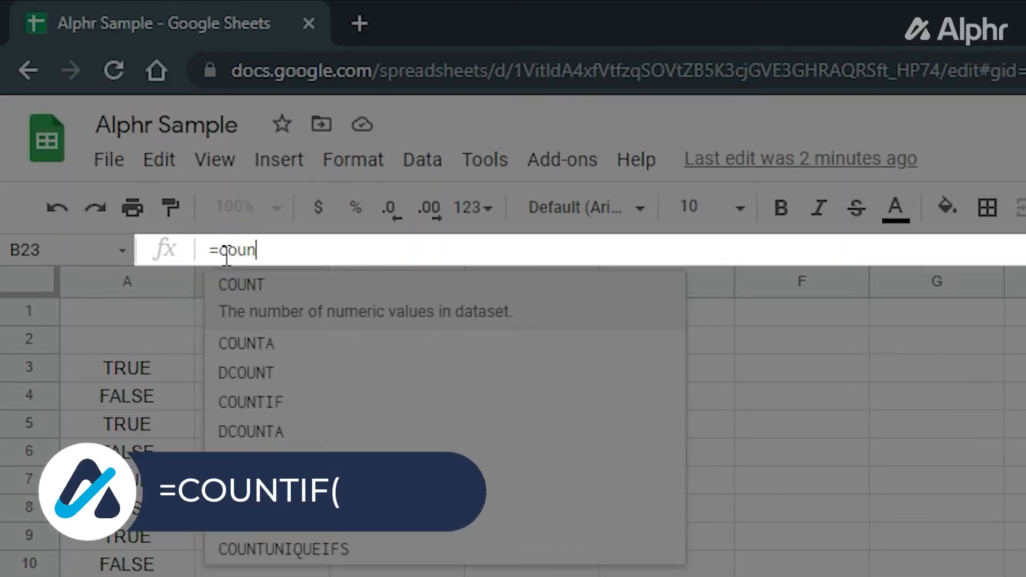
type("tif")
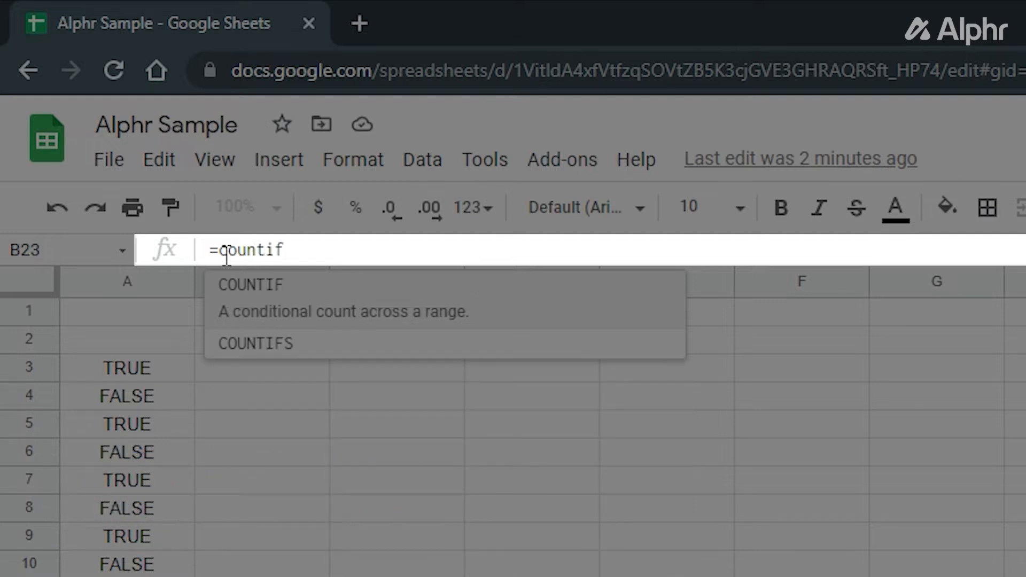
left_click(250, 285)
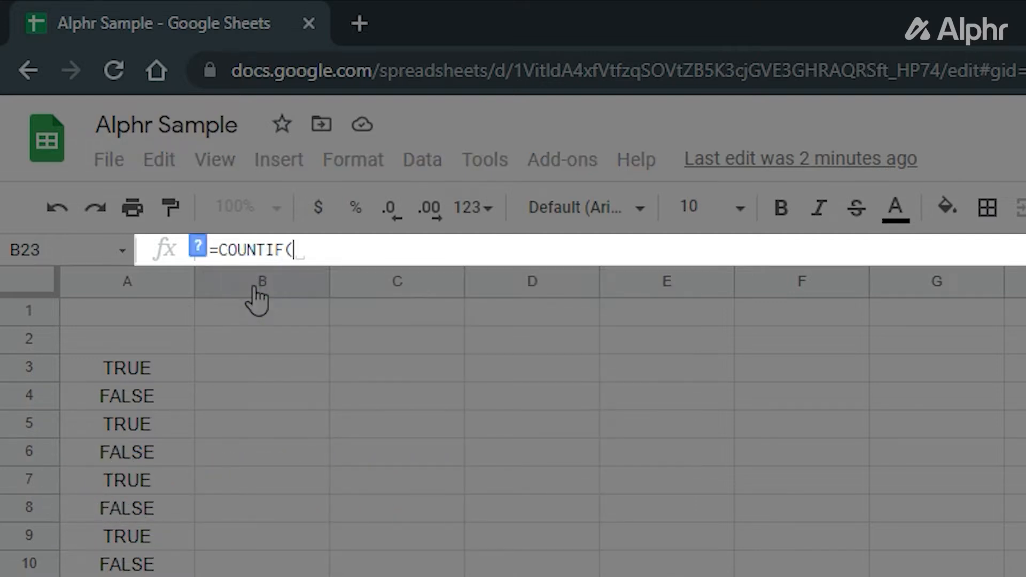
type("A2")
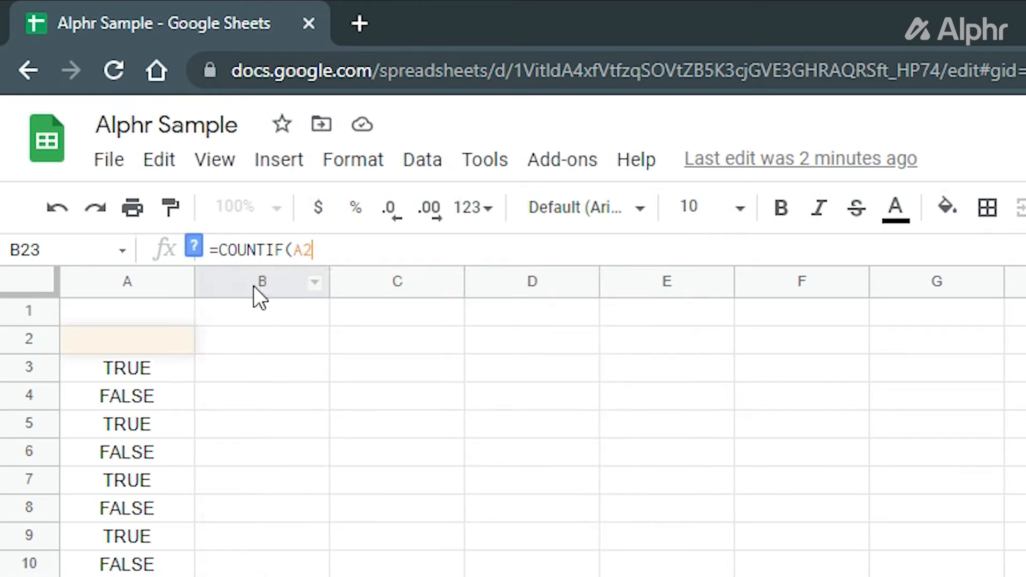
type(":")
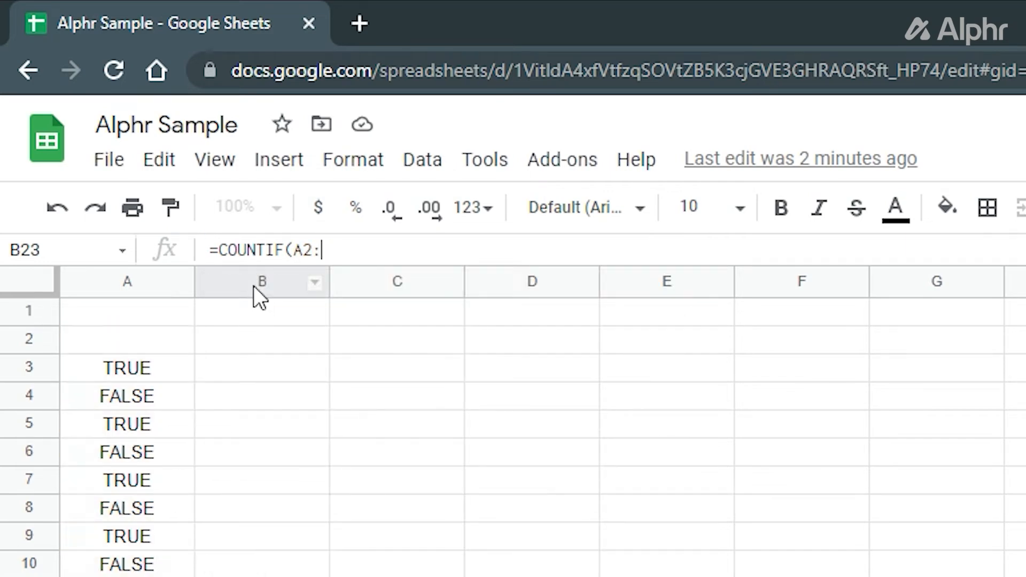
type("A22")
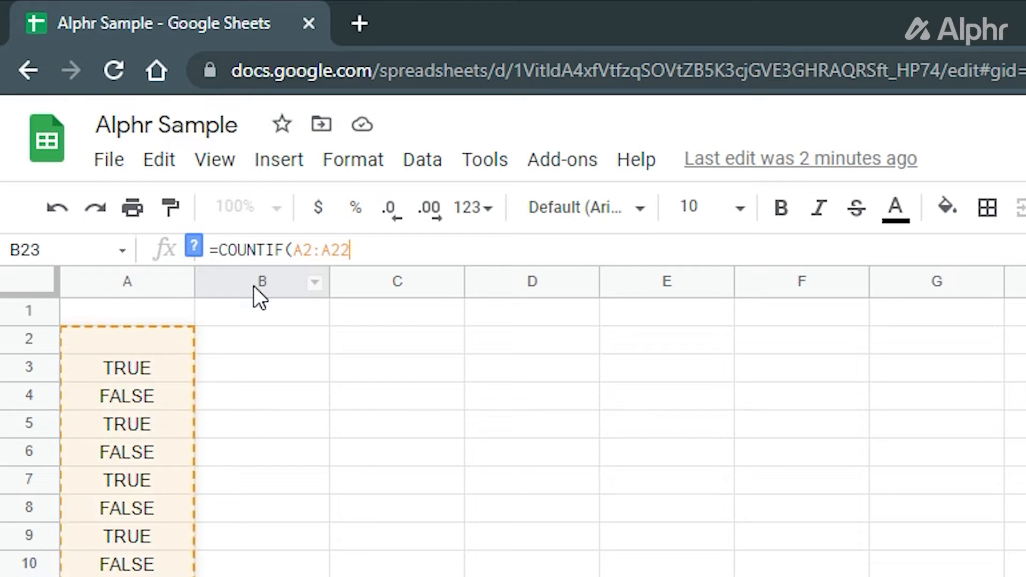
type(",true")
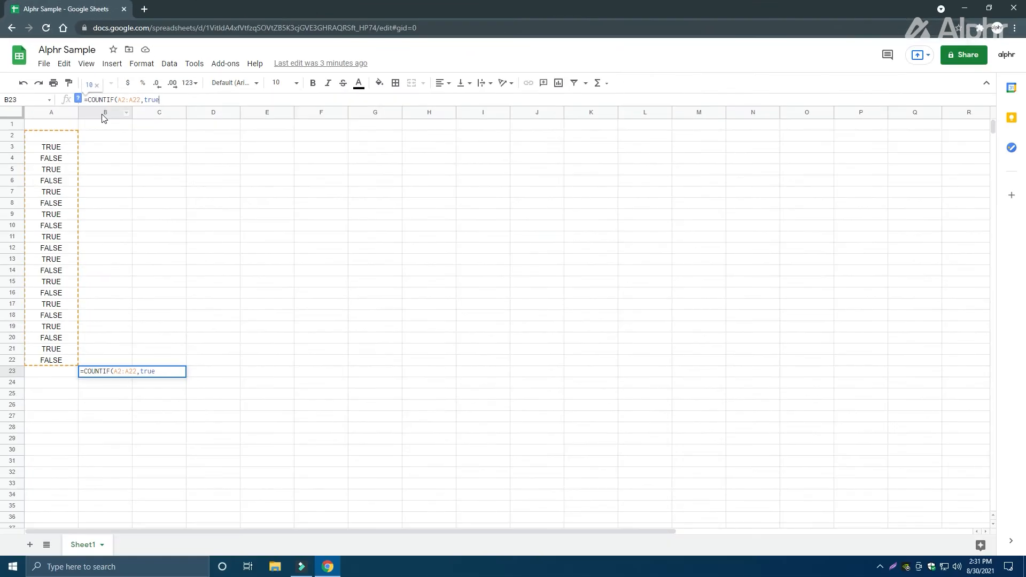
mouse_move(163, 368)
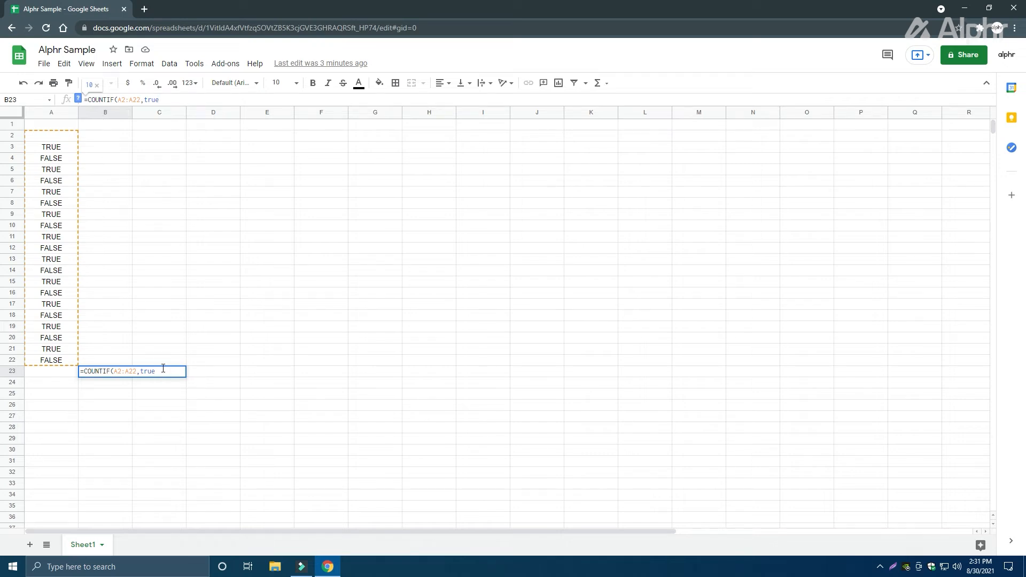
key("Return")
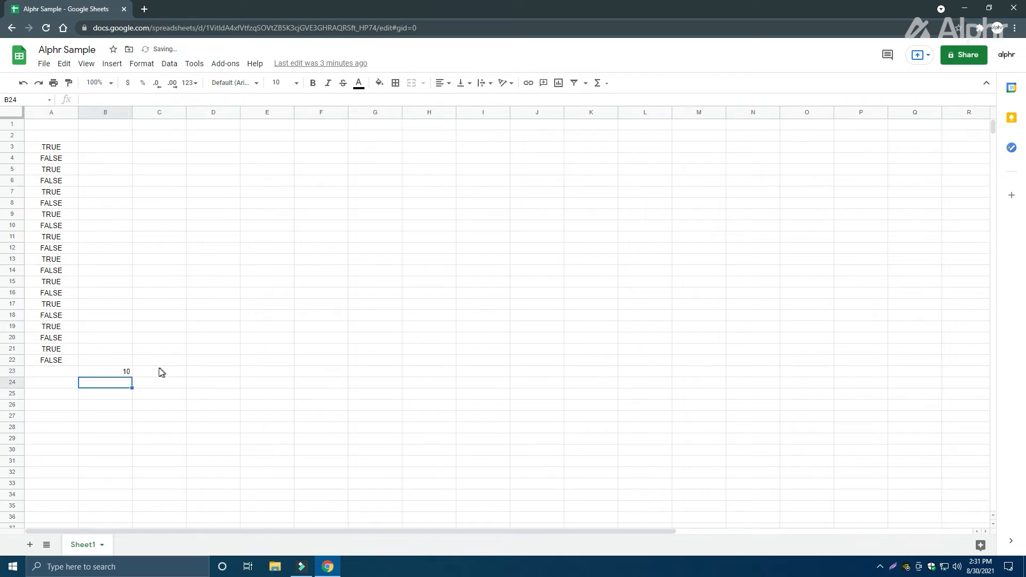
Step: Type =COUNTIF(B2:B22,FALSE) in the cell beside TOTAL OF FALSE
left_click(105, 371)
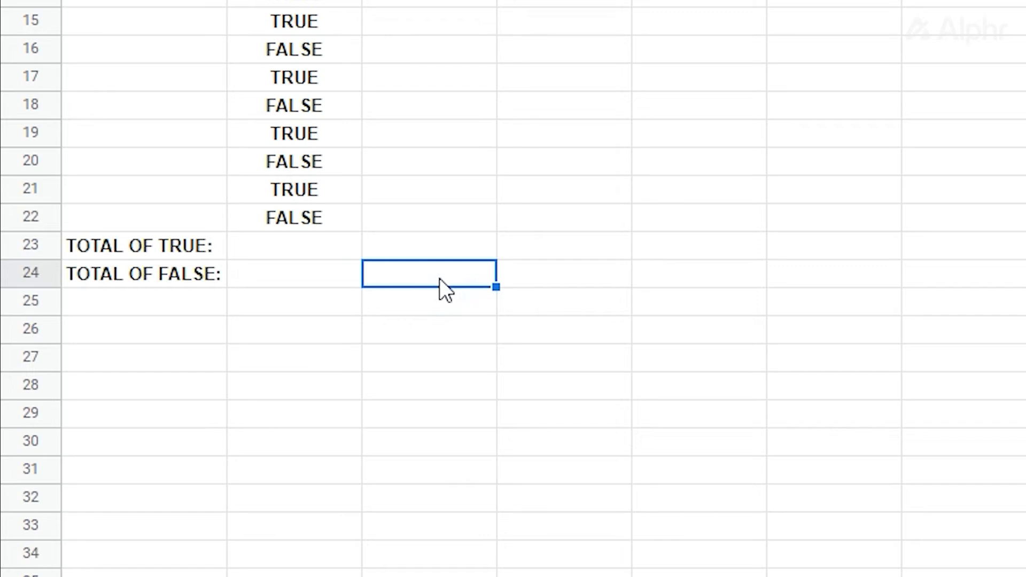
type("=COUNTIF(")
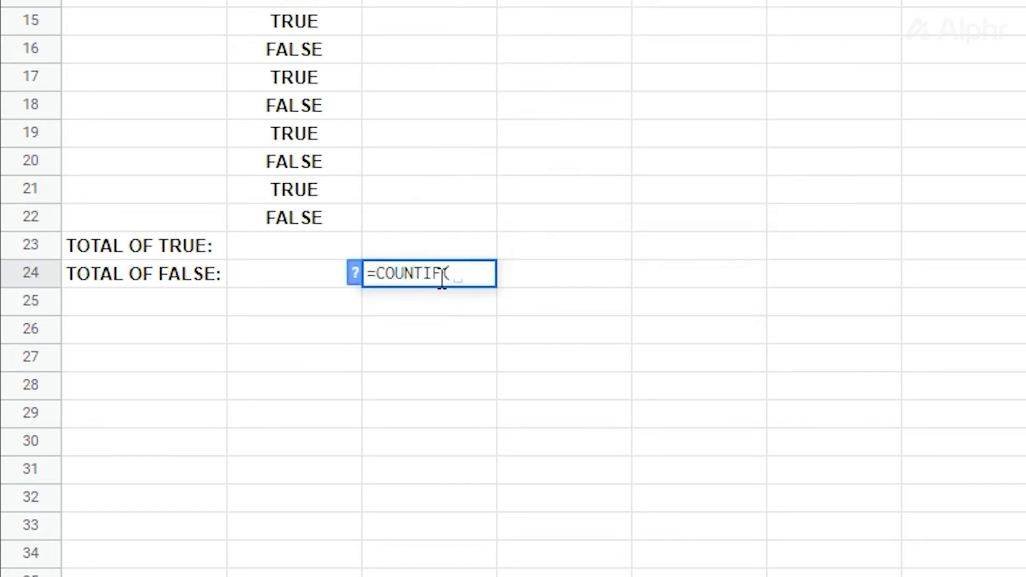
type("B")
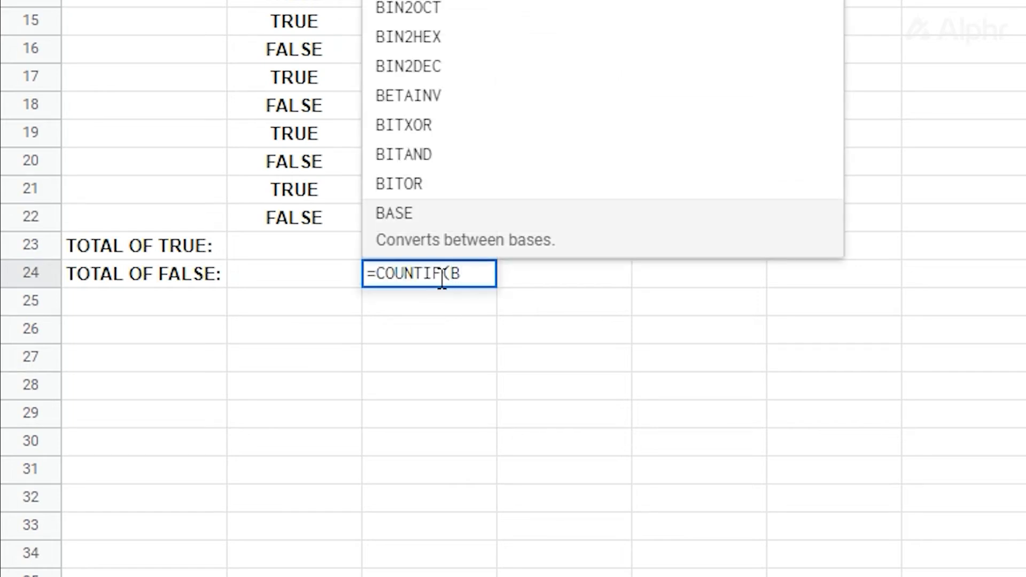
type("2:B2")
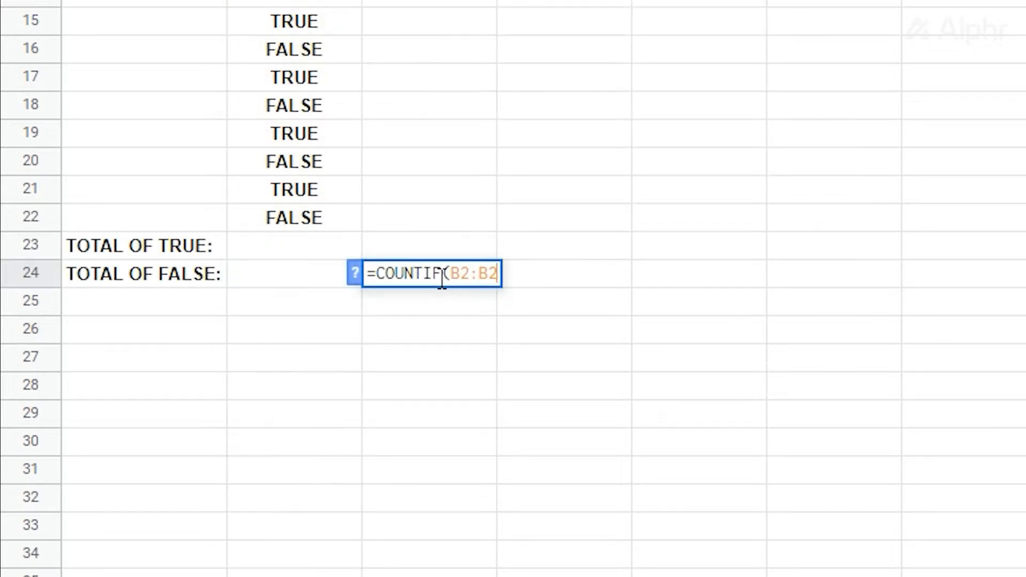
type("2,FALSE")
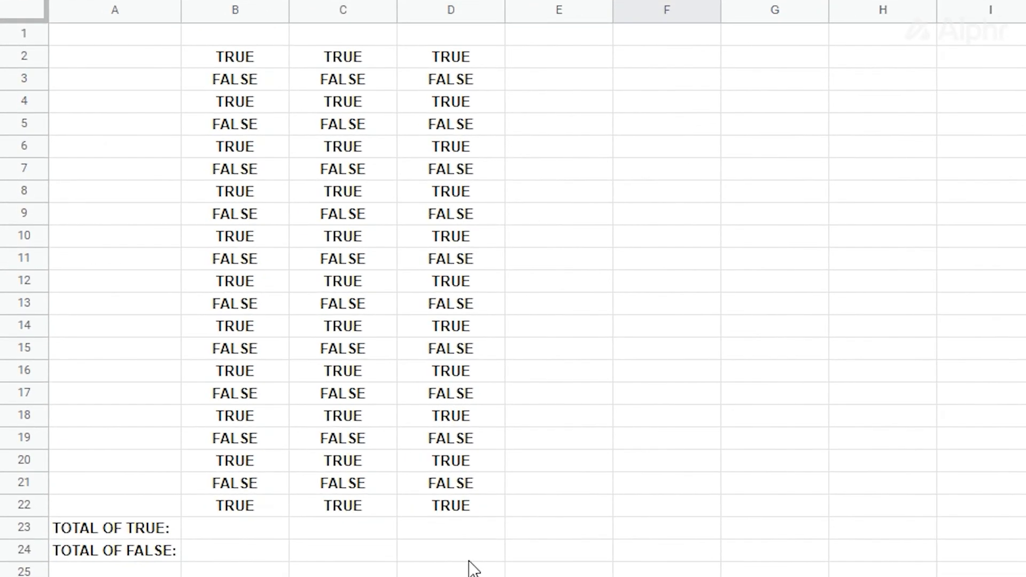
mouse_move(244, 540)
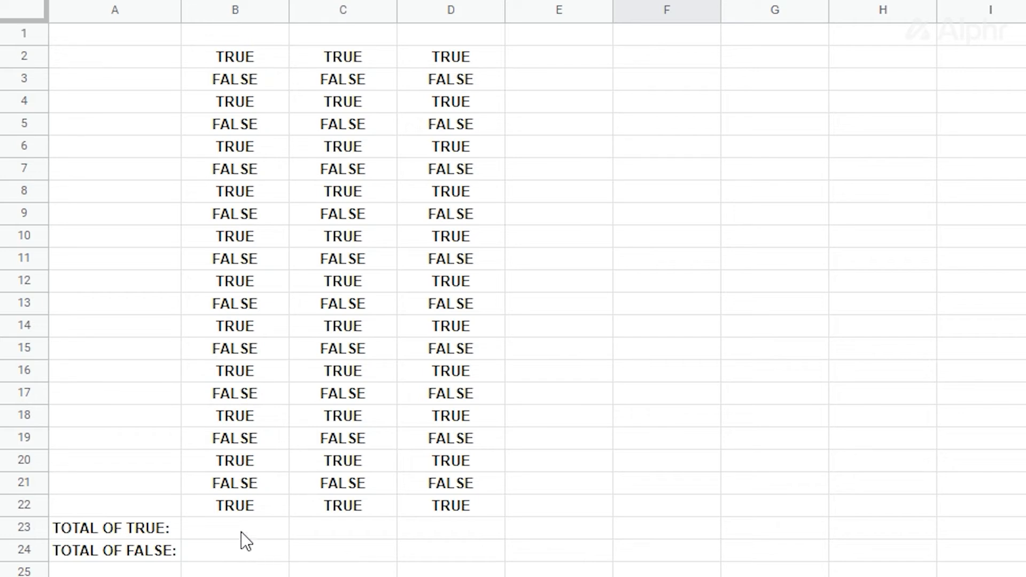
left_click(234, 528)
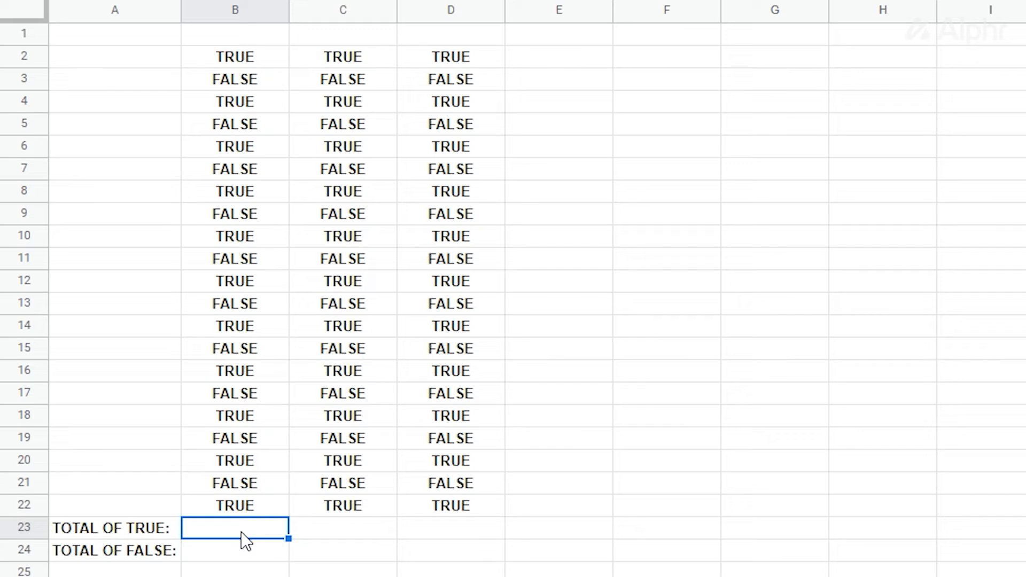
Step: Start a COUNTIFS formula in B23 with D2:D22 as the first criteria range
type("=C")
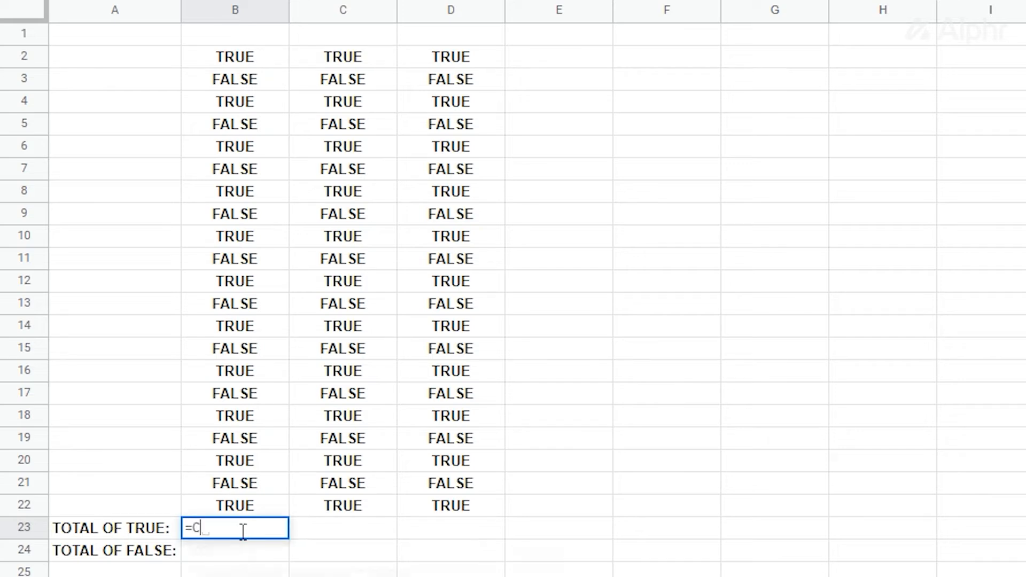
type("OUNT")
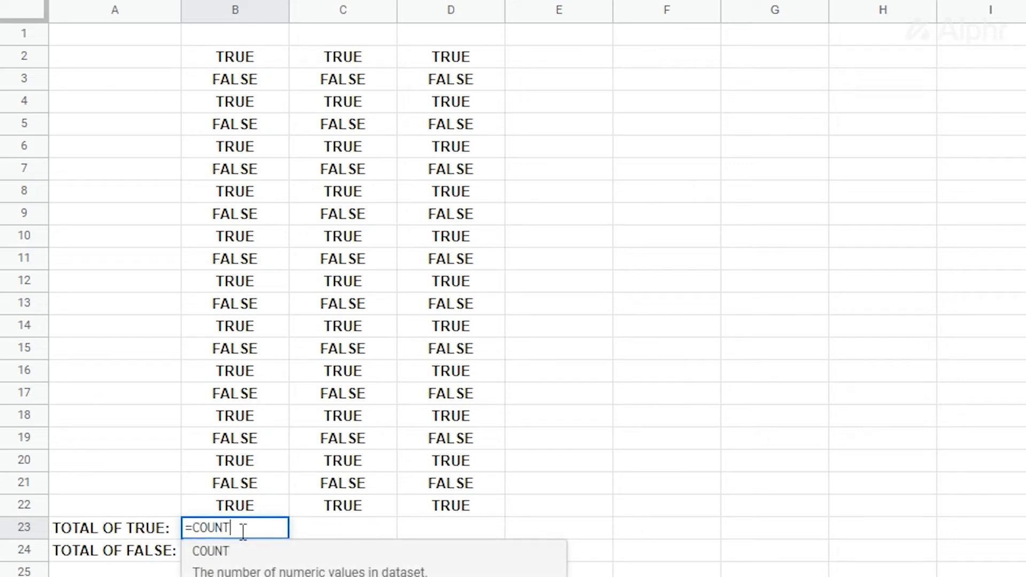
type("IFS")
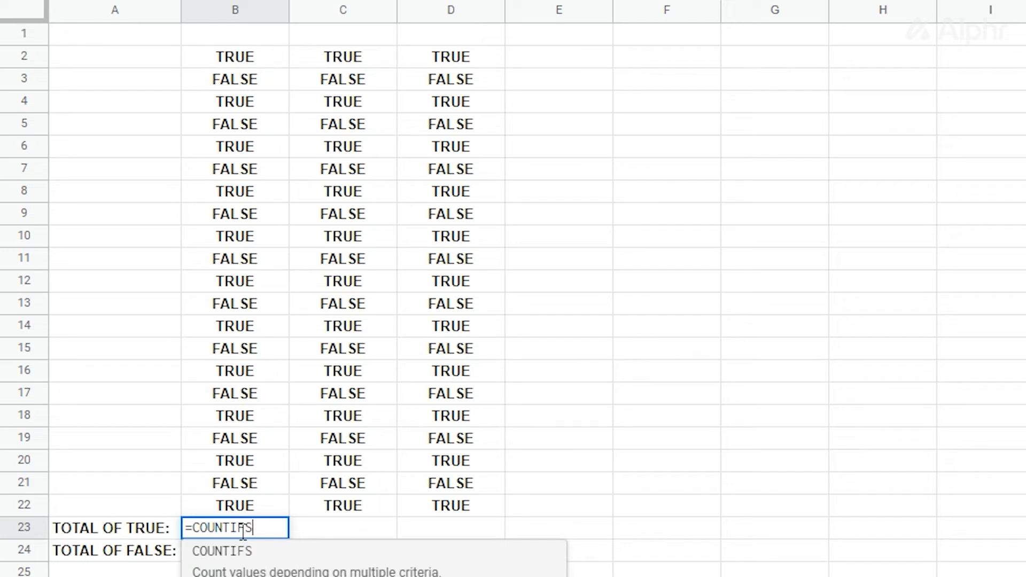
type("(")
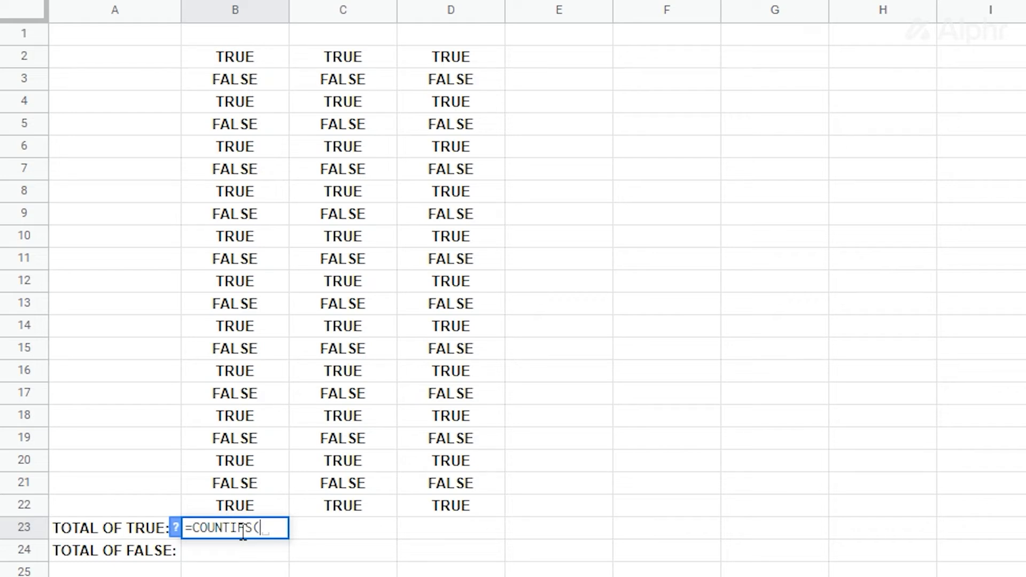
left_click(449, 56)
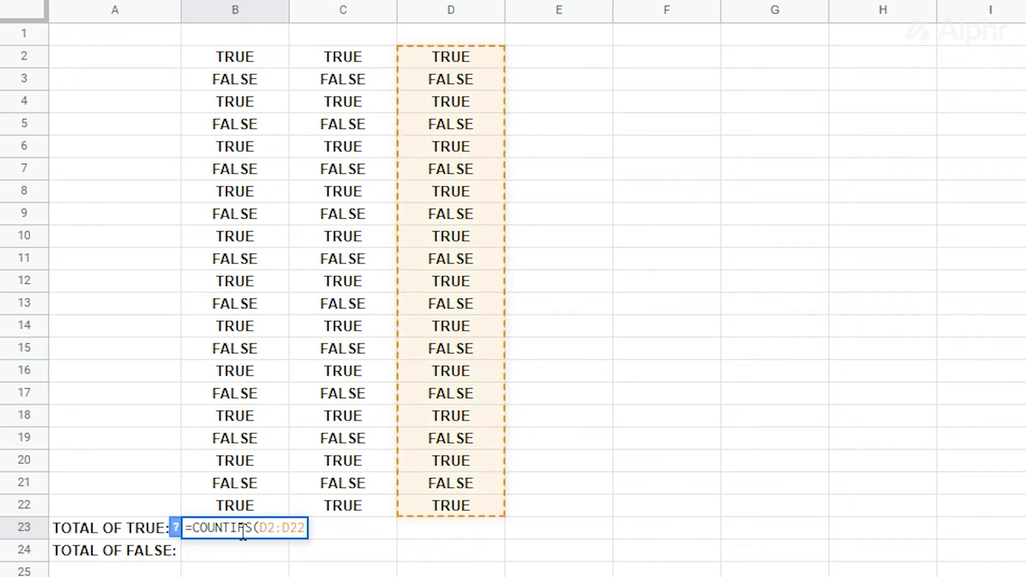
Step: Add TRUE as the first criterion and begin entering the second criteria range
type(",")
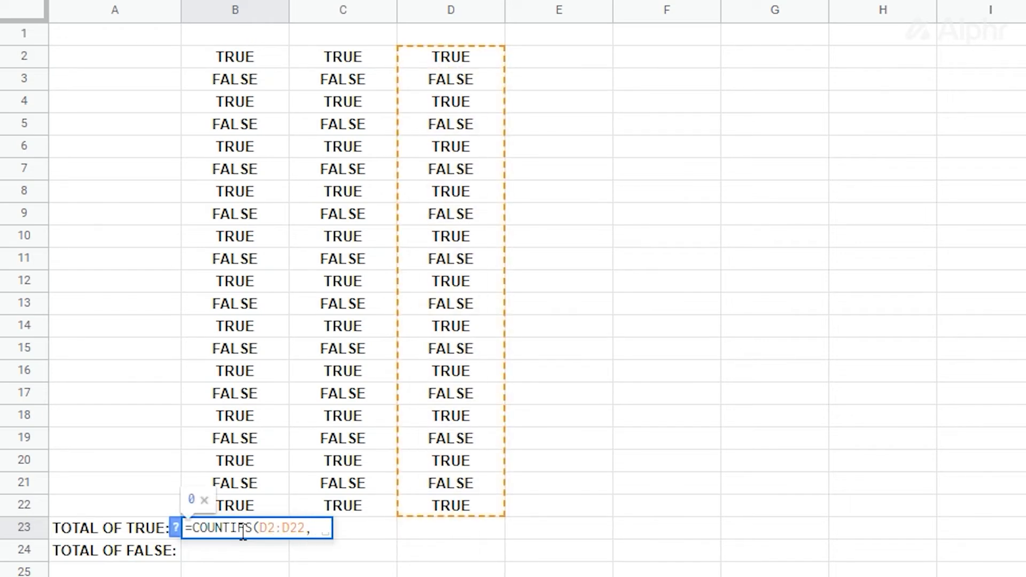
type("TR")
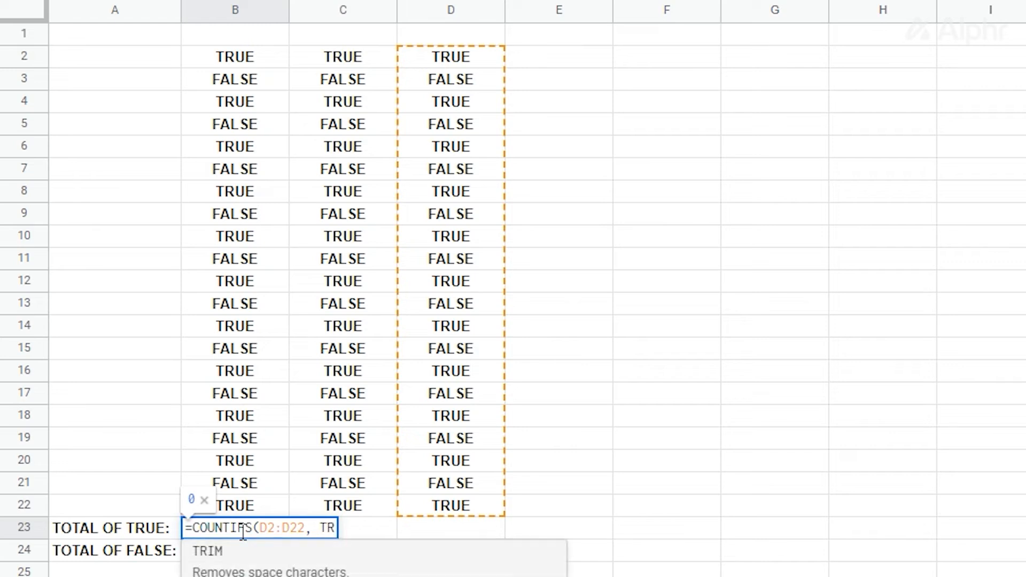
type("UE")
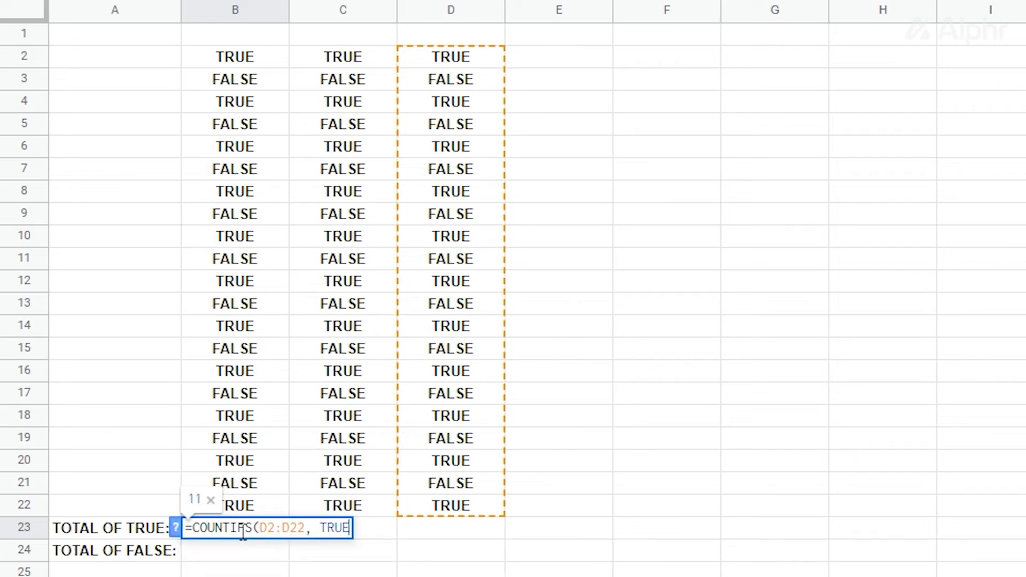
type(",B2:B22")
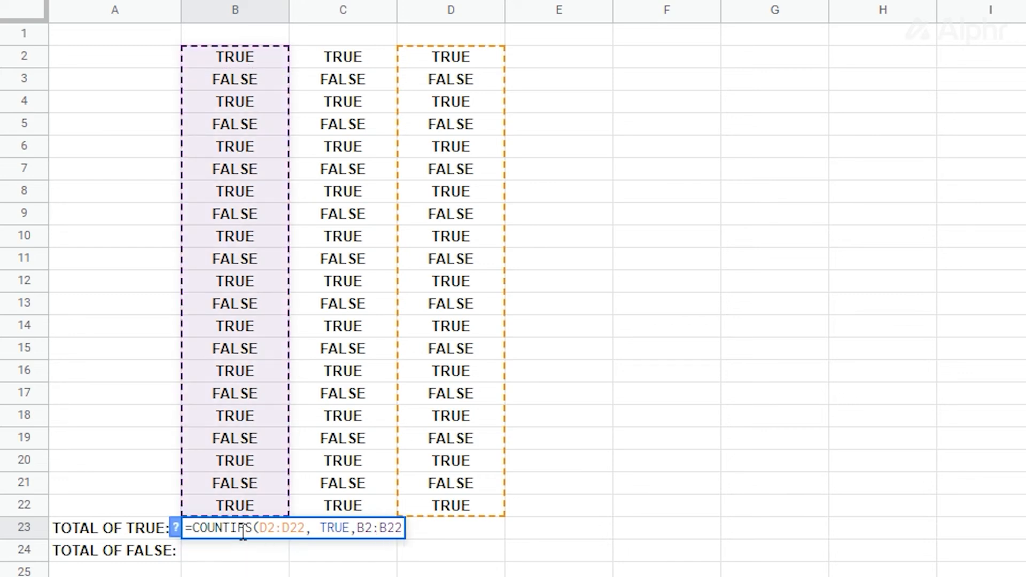
type("E")
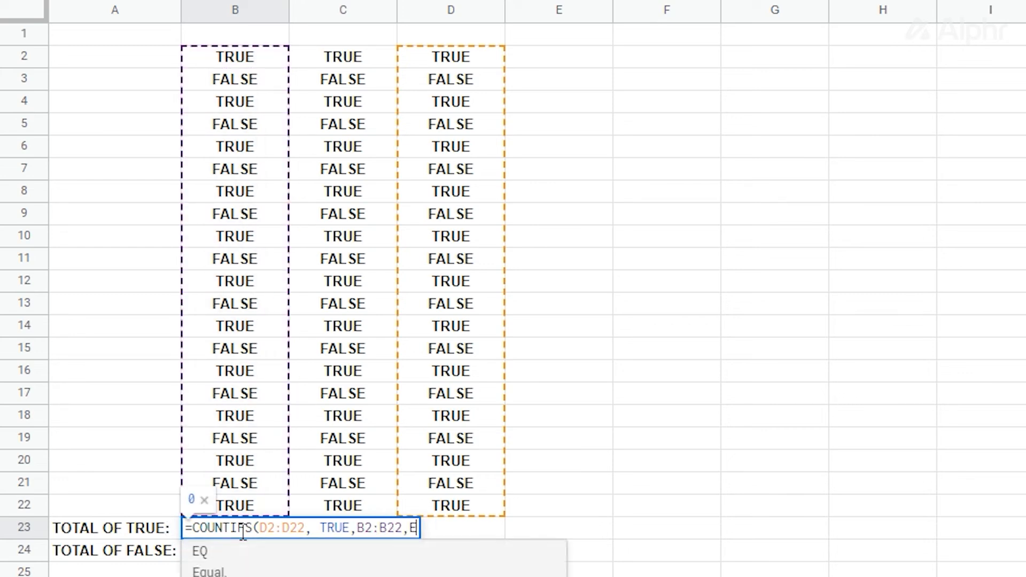
type("3")
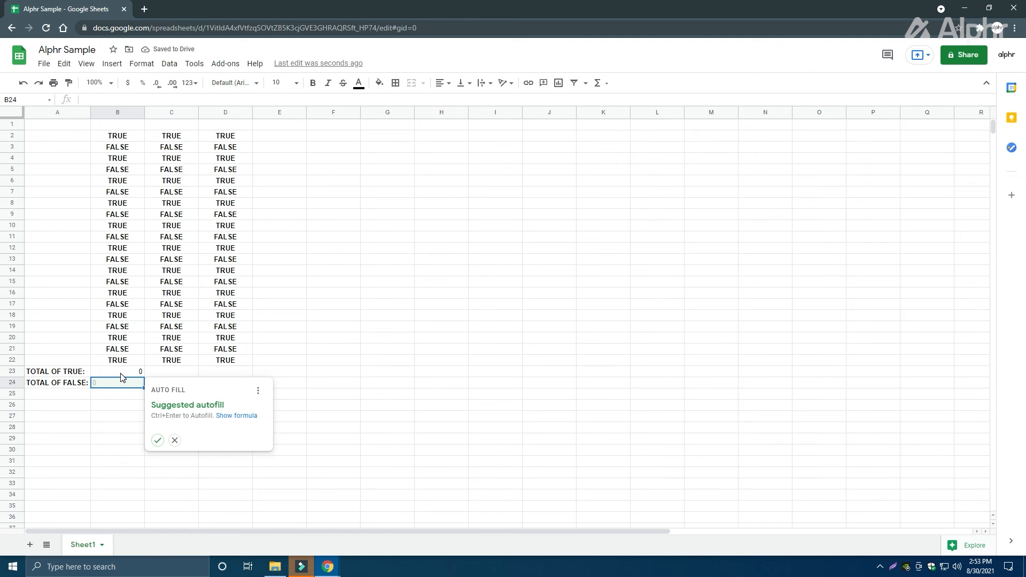
mouse_move(155, 428)
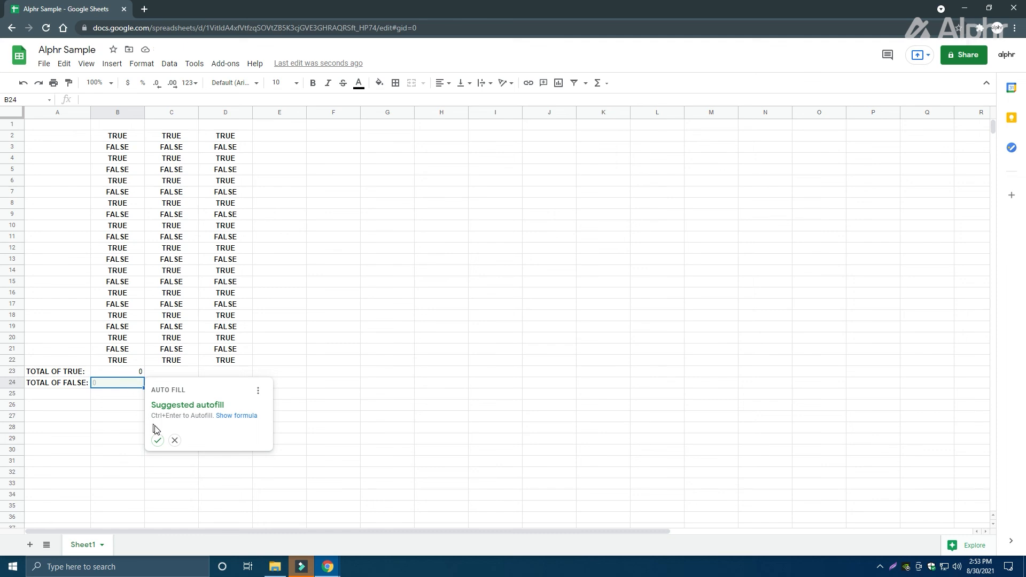